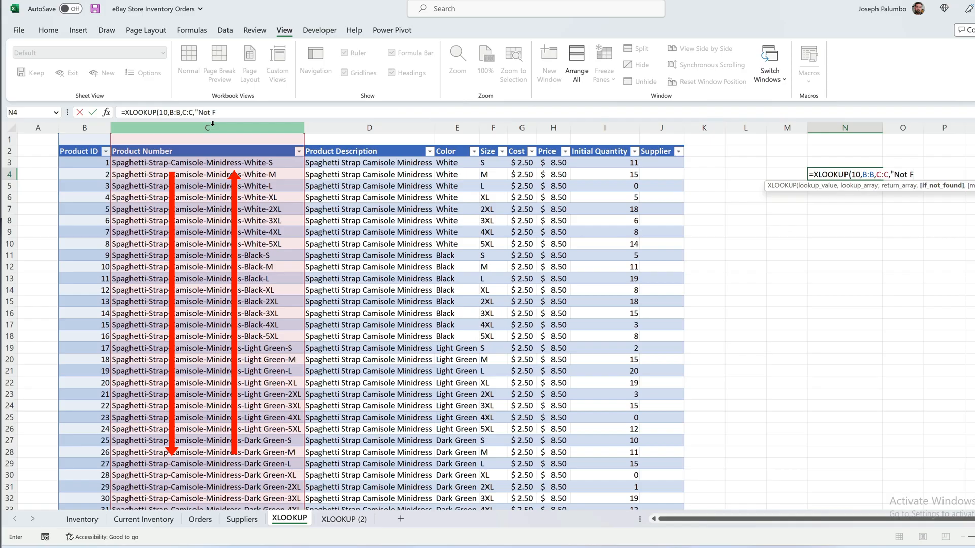
- Cancel the half-typed product-number XLOOKUP so cell N4 is empty
text(ound")
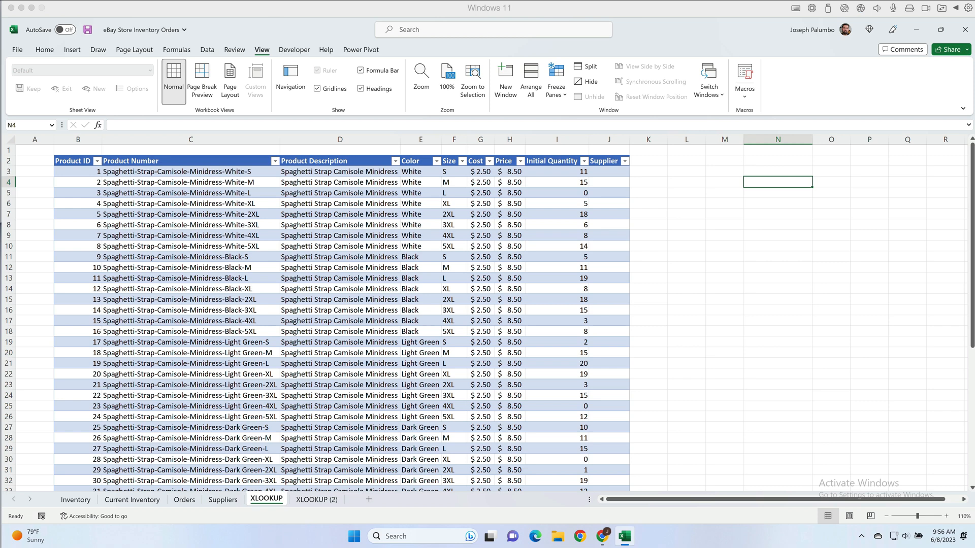
mouse_move(892, 161)
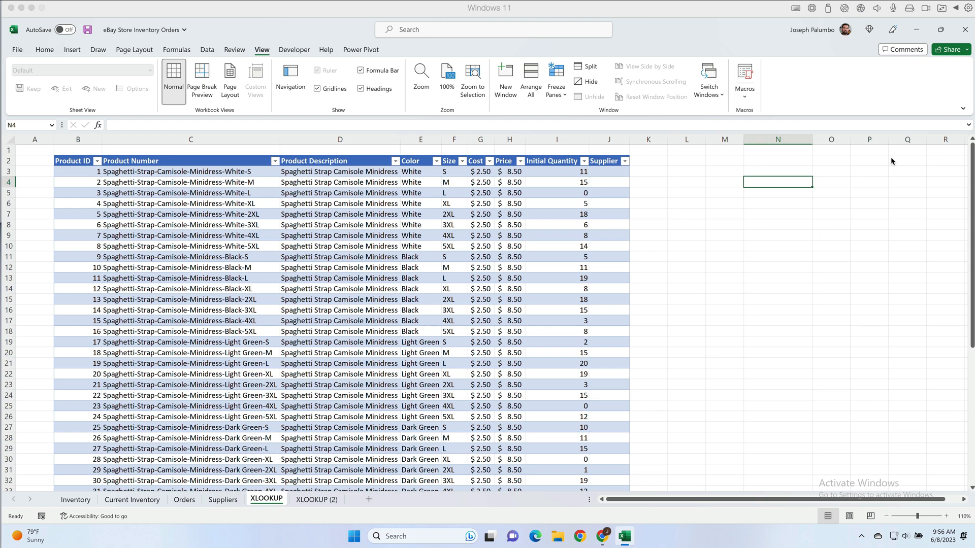
- Start an XLOOKUP in N4 for ID 10, searching column B and returning column C
text(=)
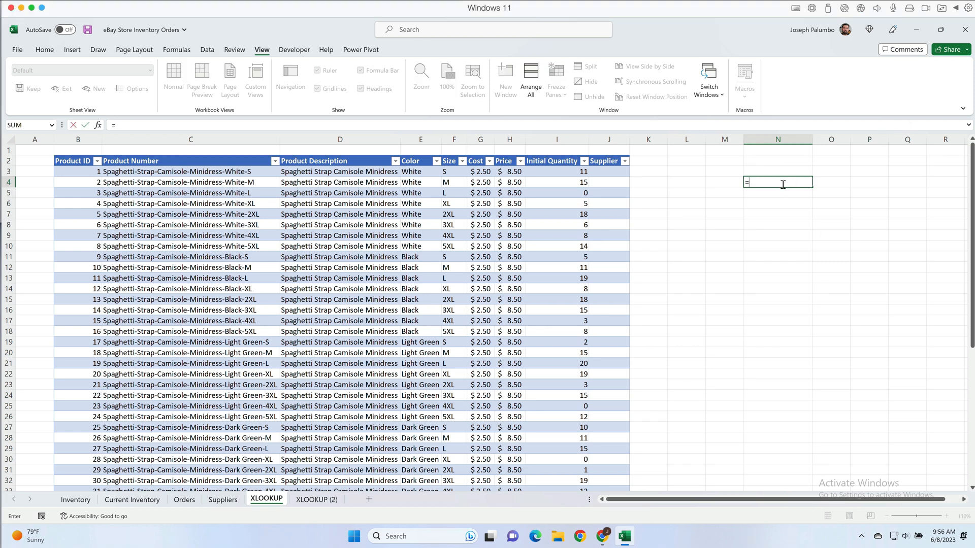
text(xlo)
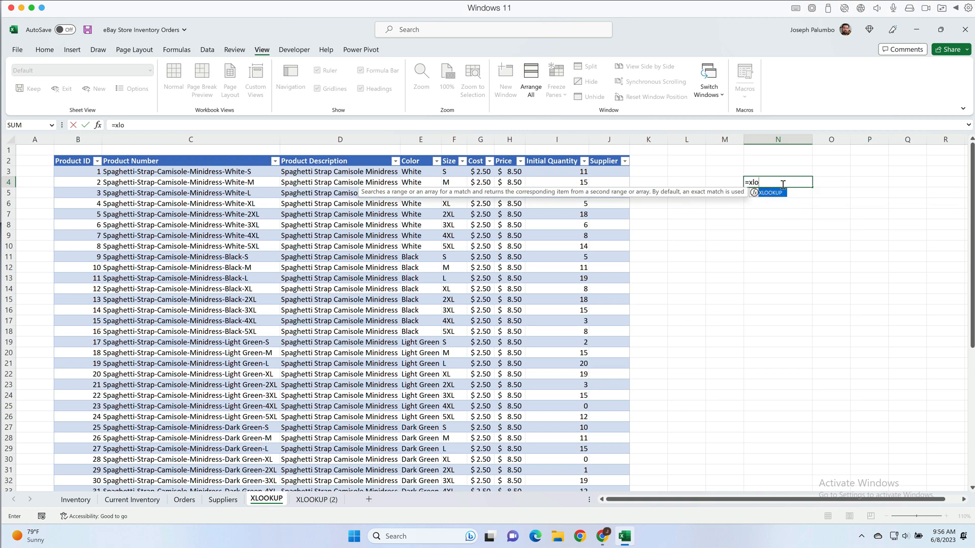
text(XLOOKUP()
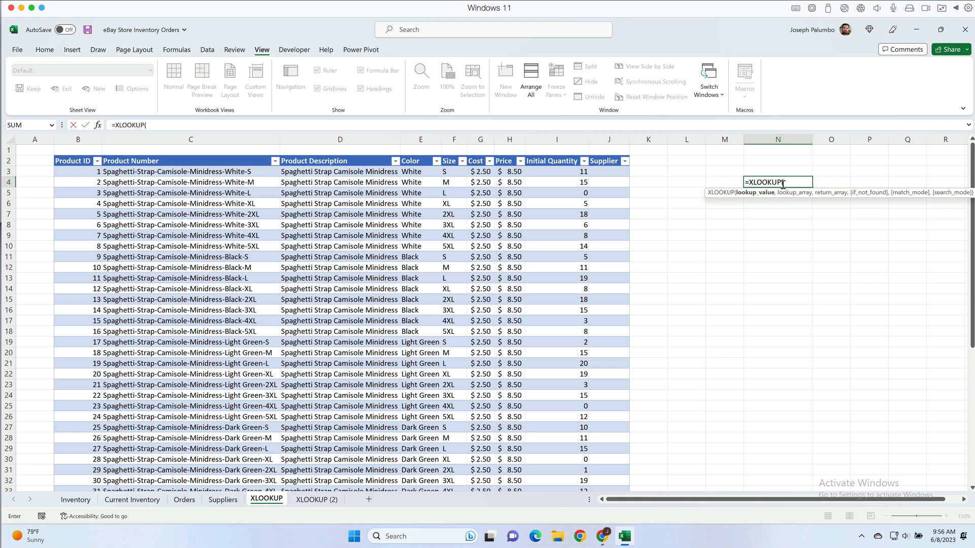
text(10)
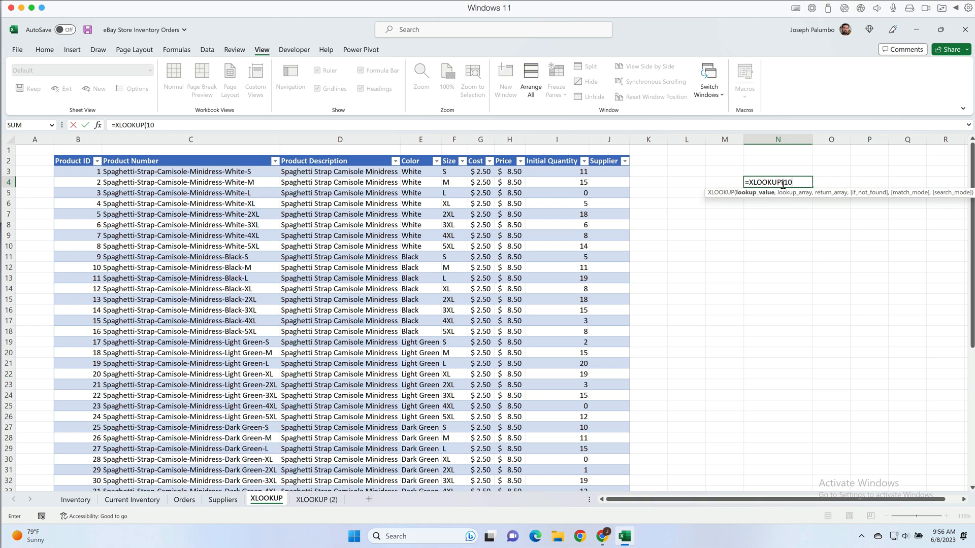
text(,B:B)
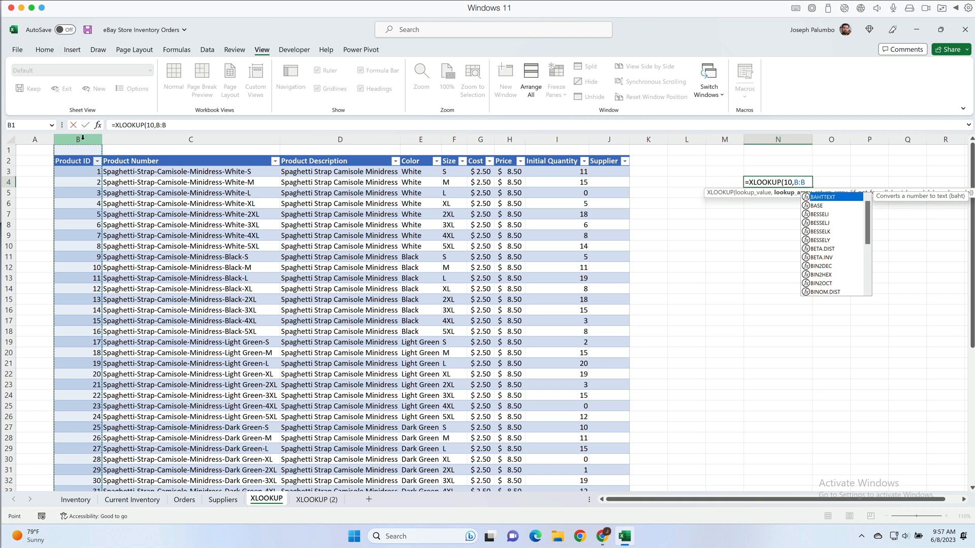
text(,)
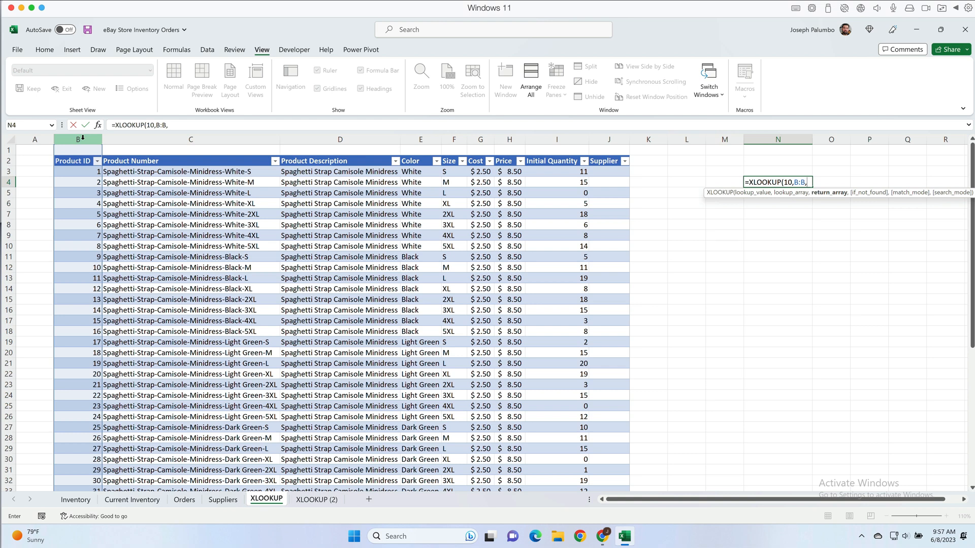
click(191, 139)
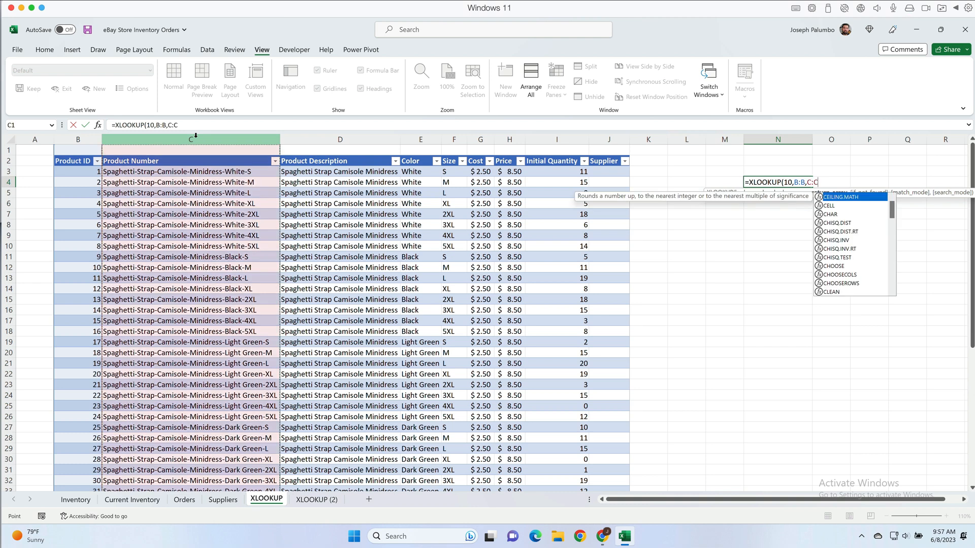
text(,)
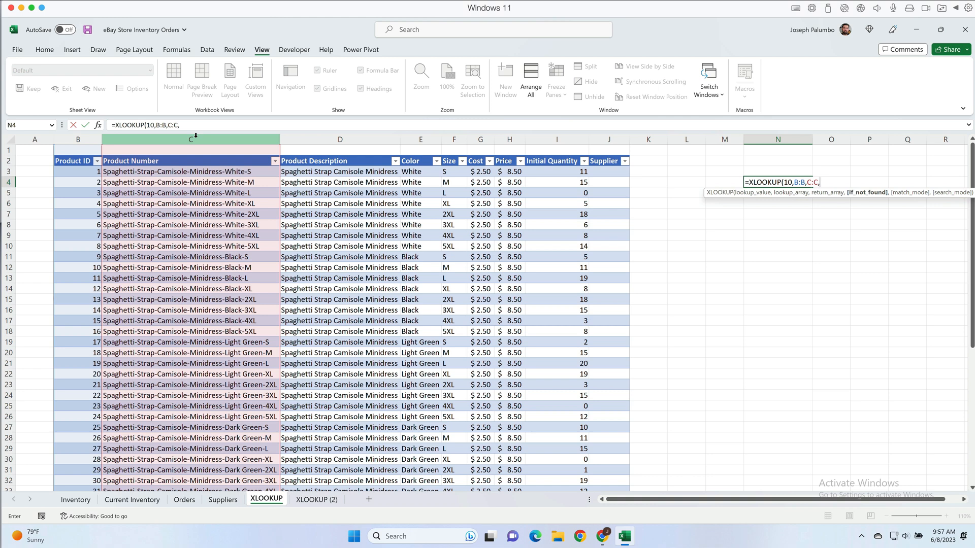
- Finish the formula with a "Not Found" fallback and exact match arguments 0,0
text("Not Found")
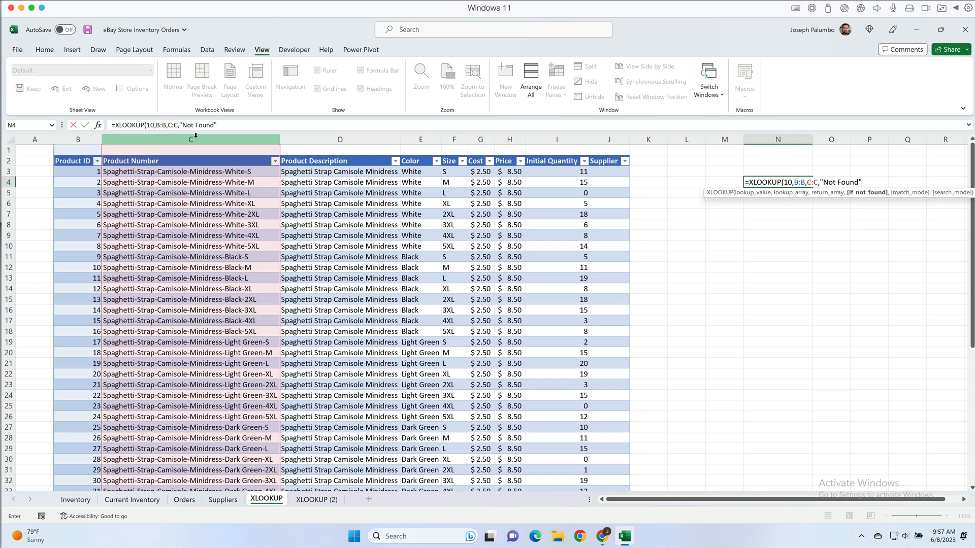
text(,)
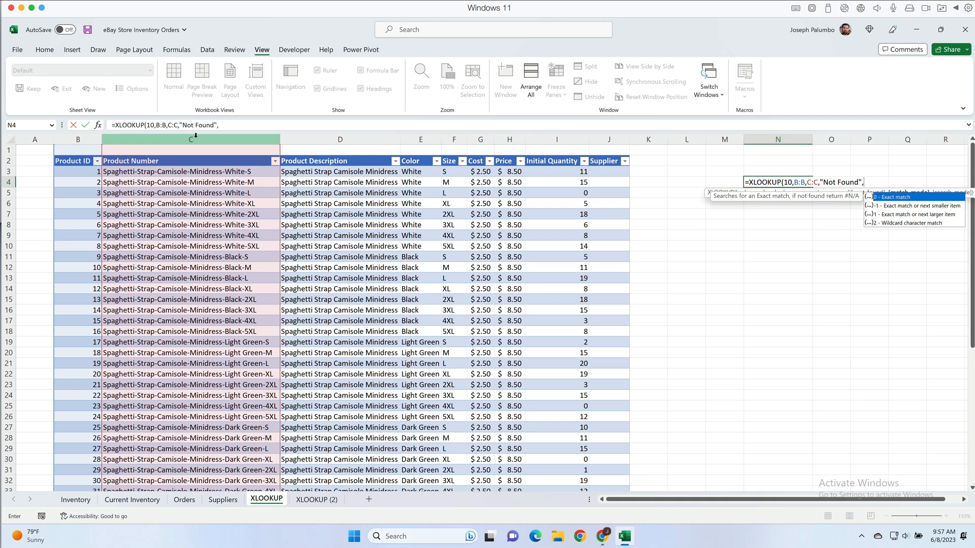
text(0)
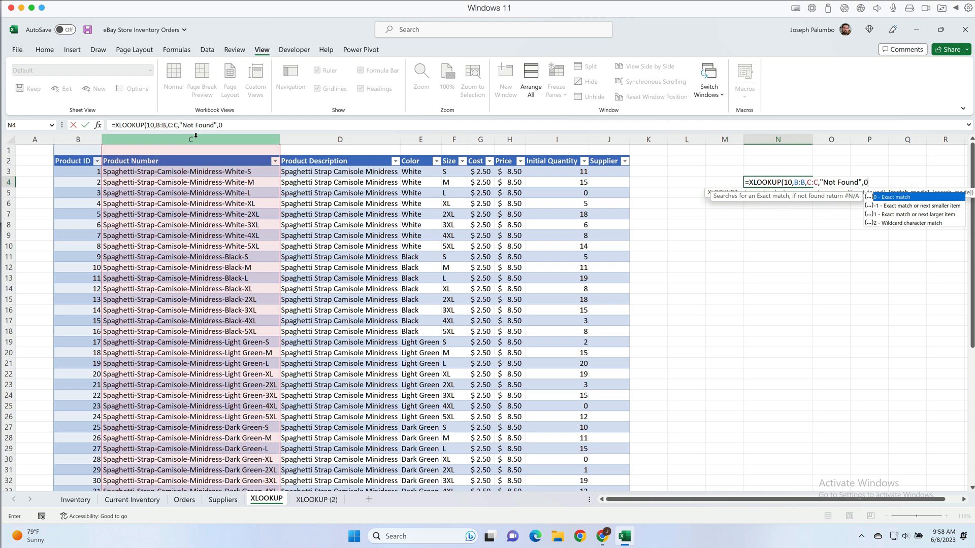
text(,)
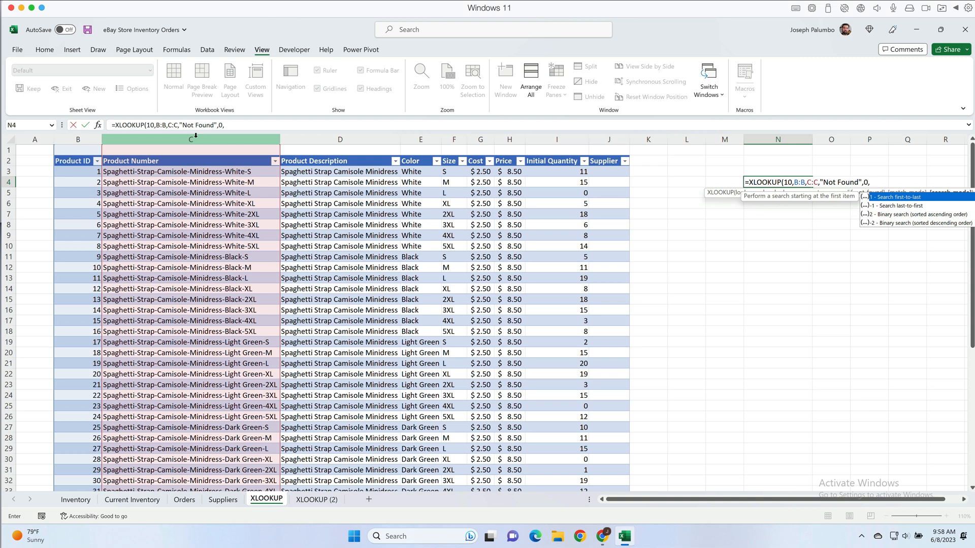
text())
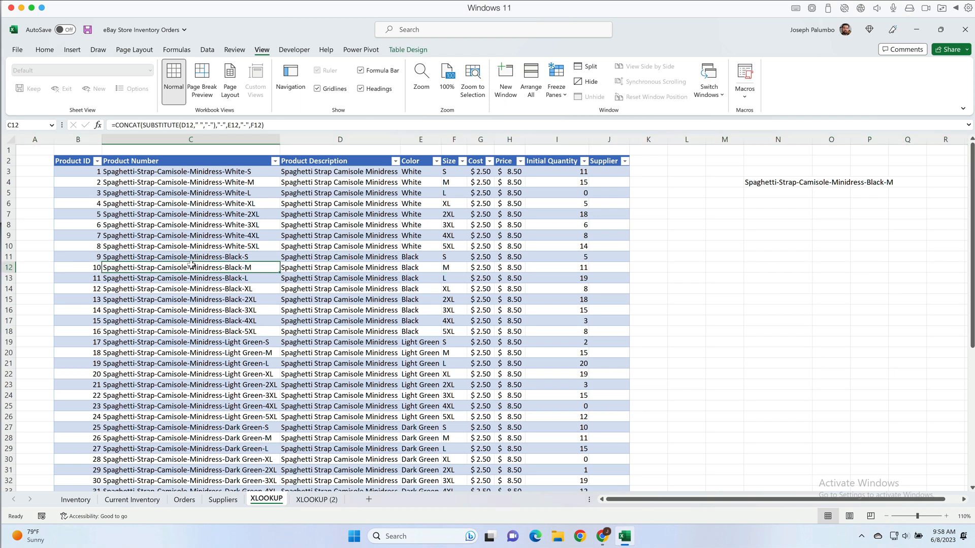
mouse_move(782, 182)
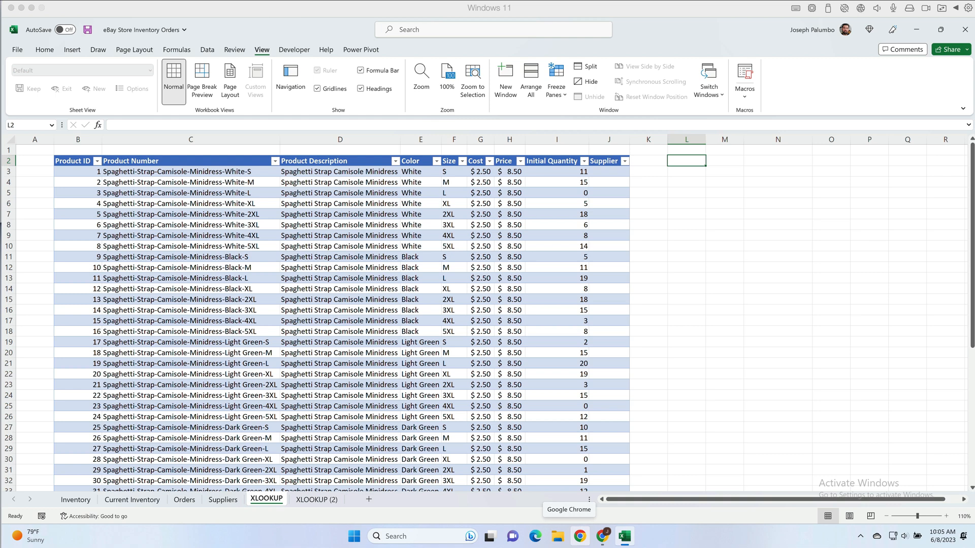
mouse_move(498, 467)
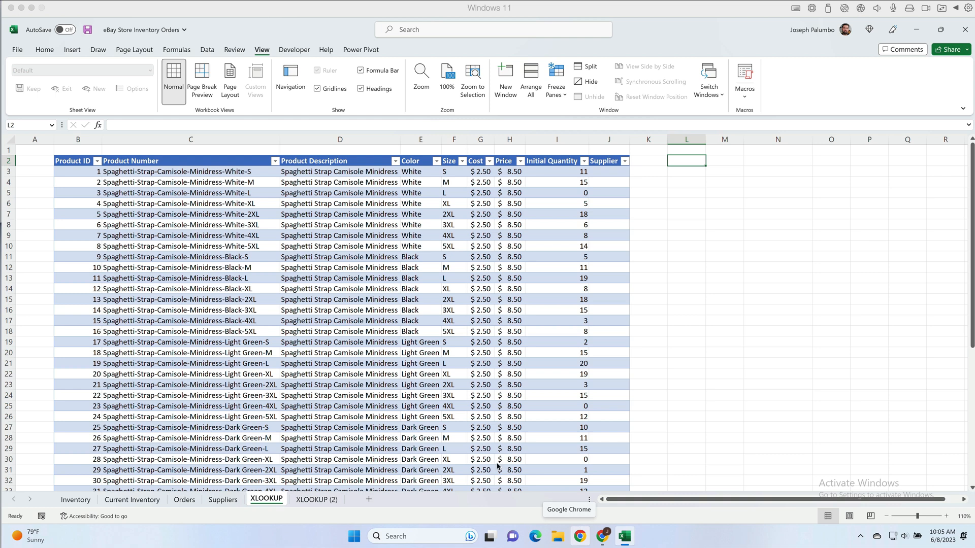
- Add header Color in L2 and =(Table15[Color]="Royal Blue") in L3
text(Color)
click(686, 171)
text(=)
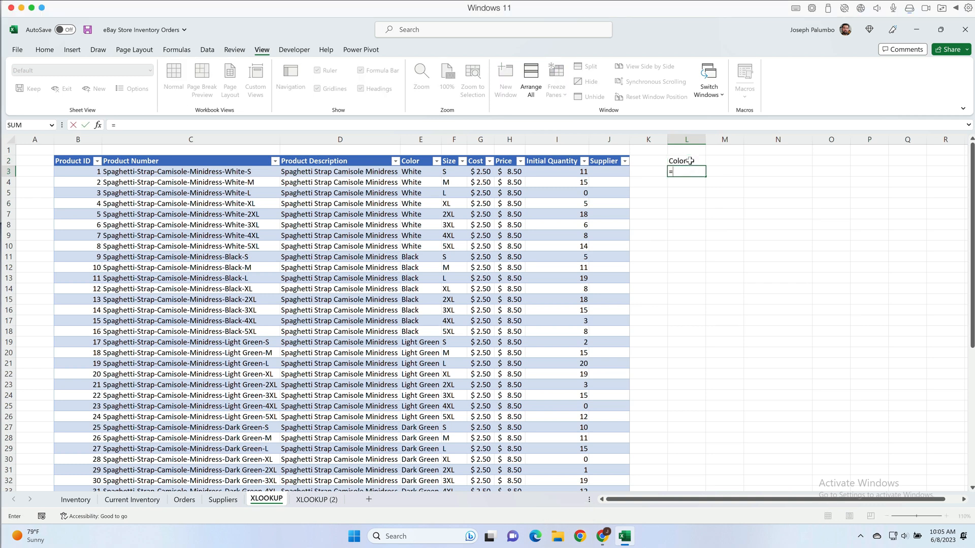
text(()
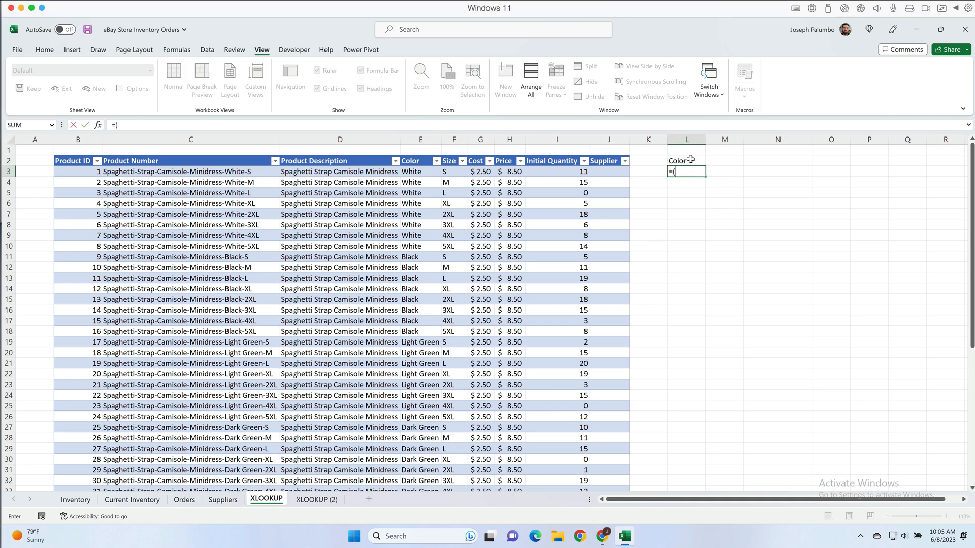
click(420, 171)
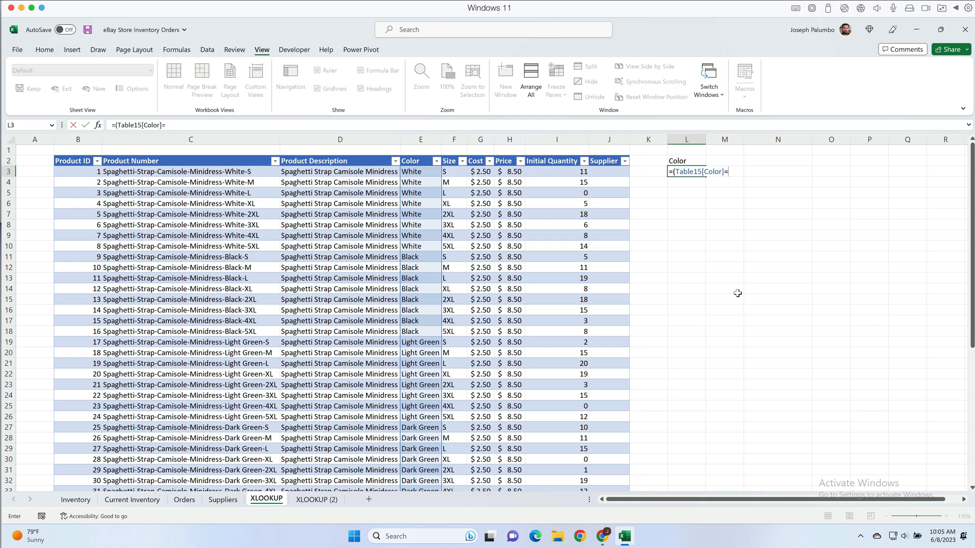
text("Royal Blue"))
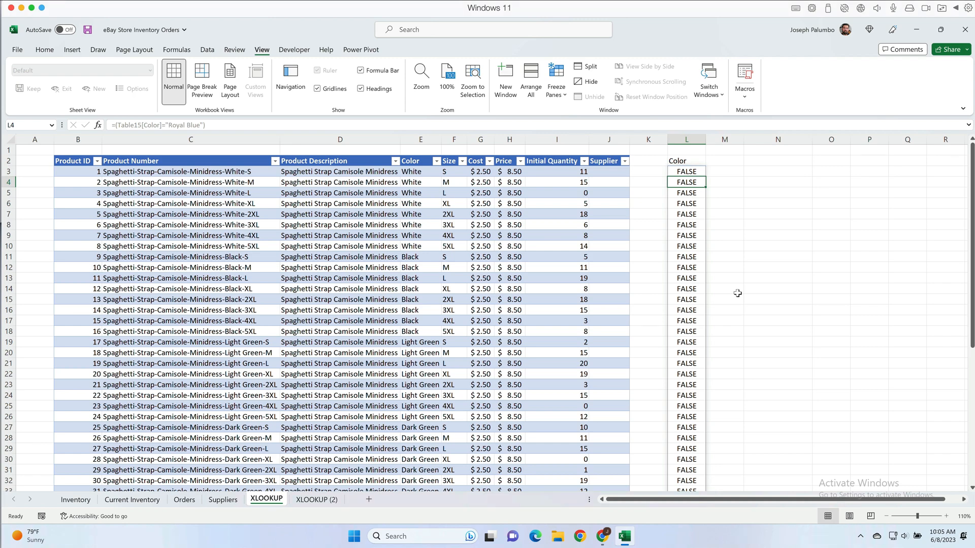
mouse_move(732, 316)
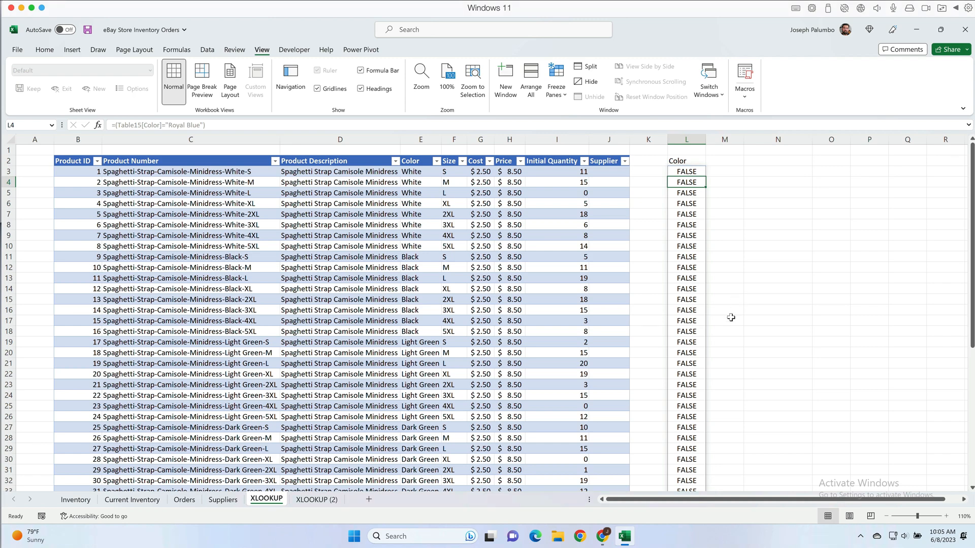
scroll(down, 3)
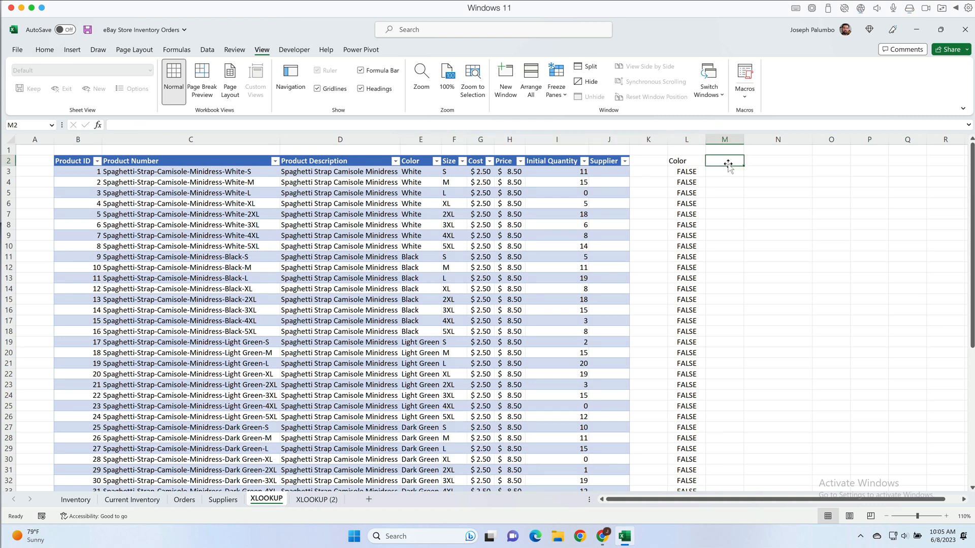
- Add header Size in M2 and =(Table15[Size]="L") in M3
text(Size)
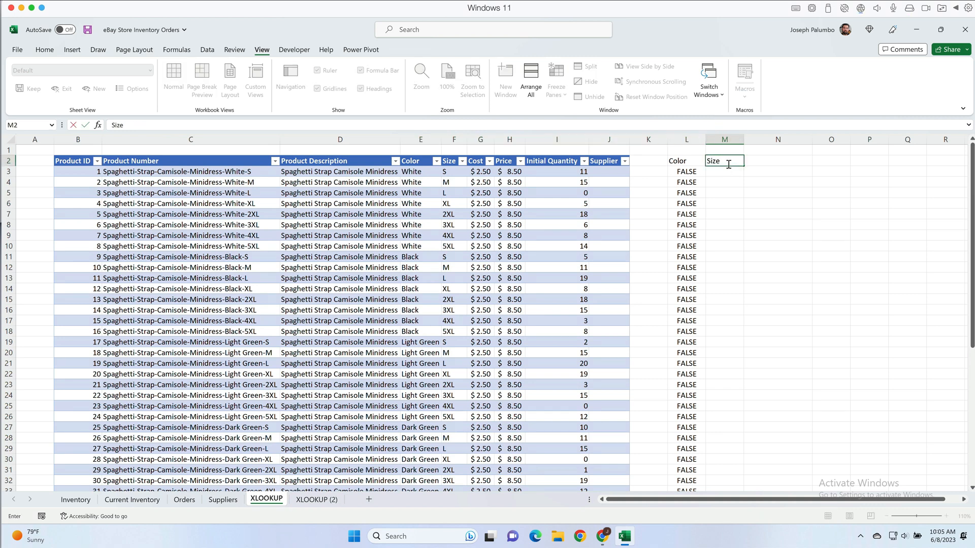
text(=()
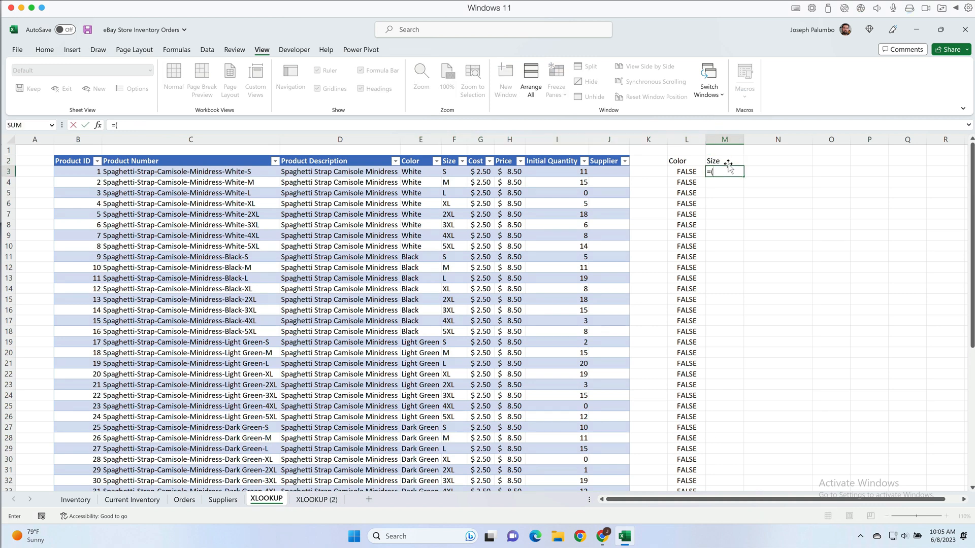
click(407, 172)
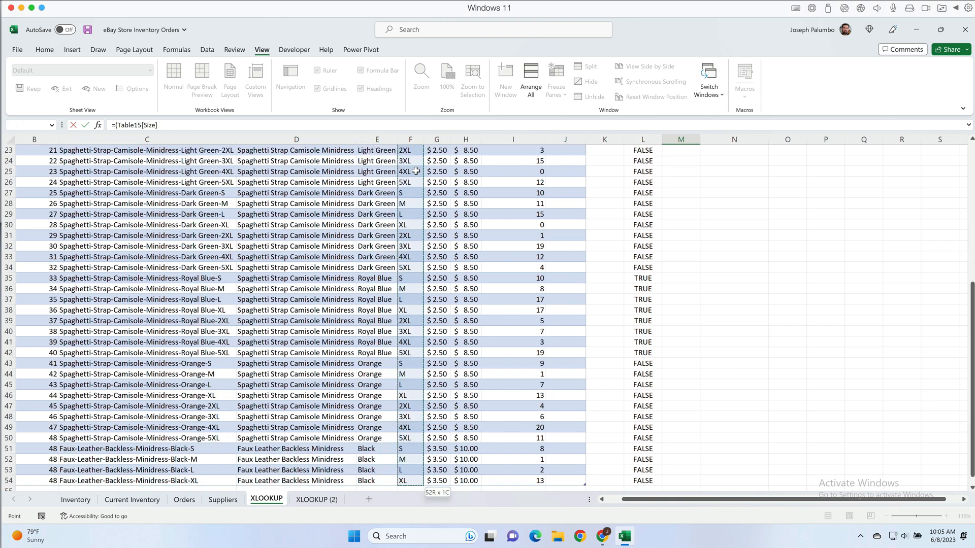
mouse_move(894, 249)
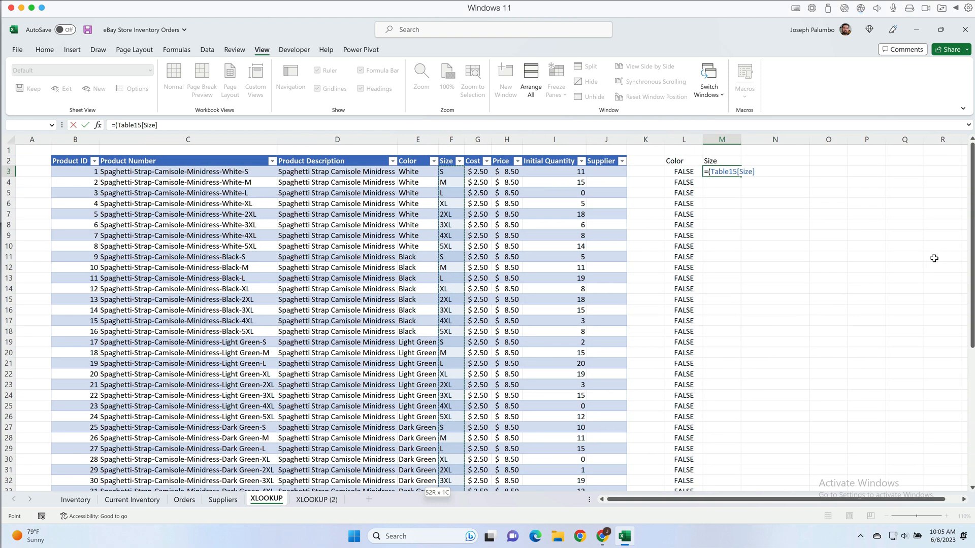
text(=")
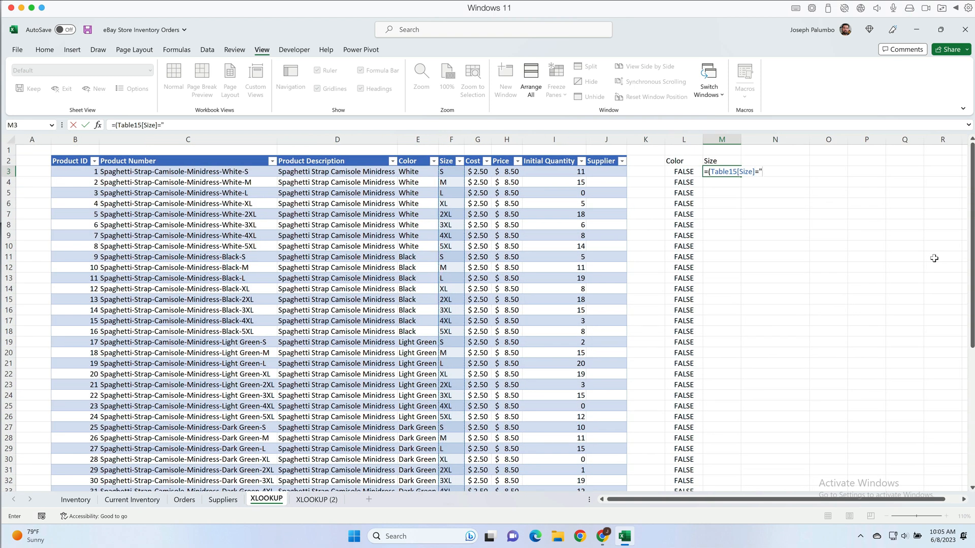
text(L)
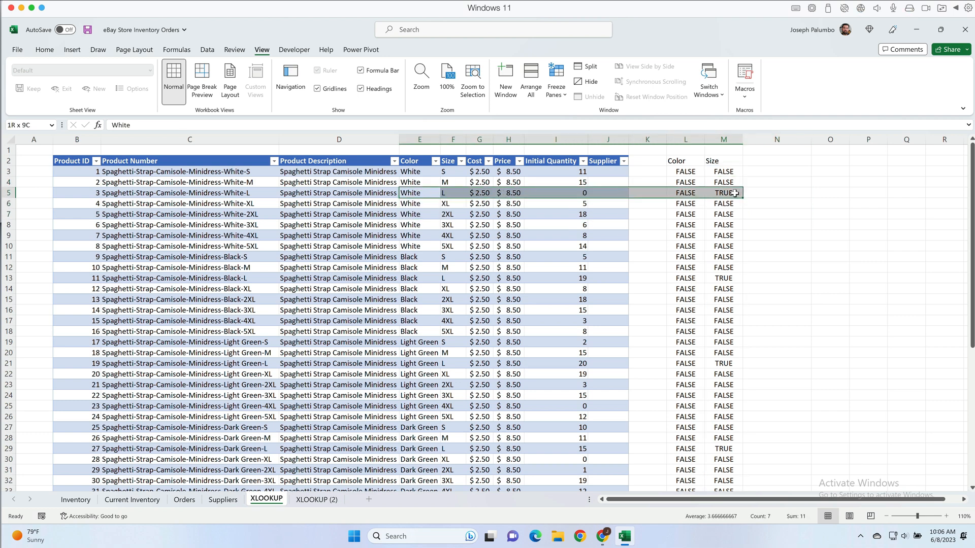
click(732, 192)
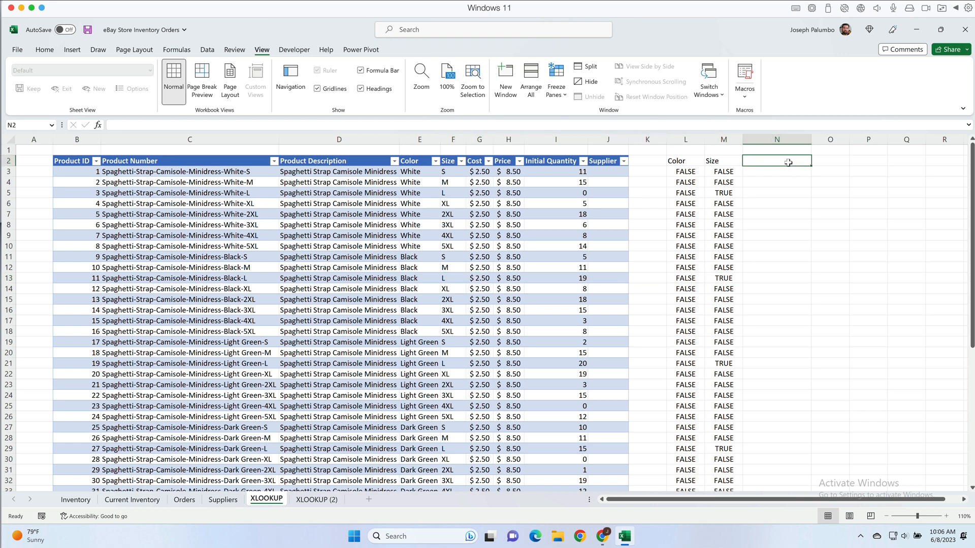
- Add a Booleans header in N2 with =L3*M3 multiplying the Color and Size flags
text(Booleans)
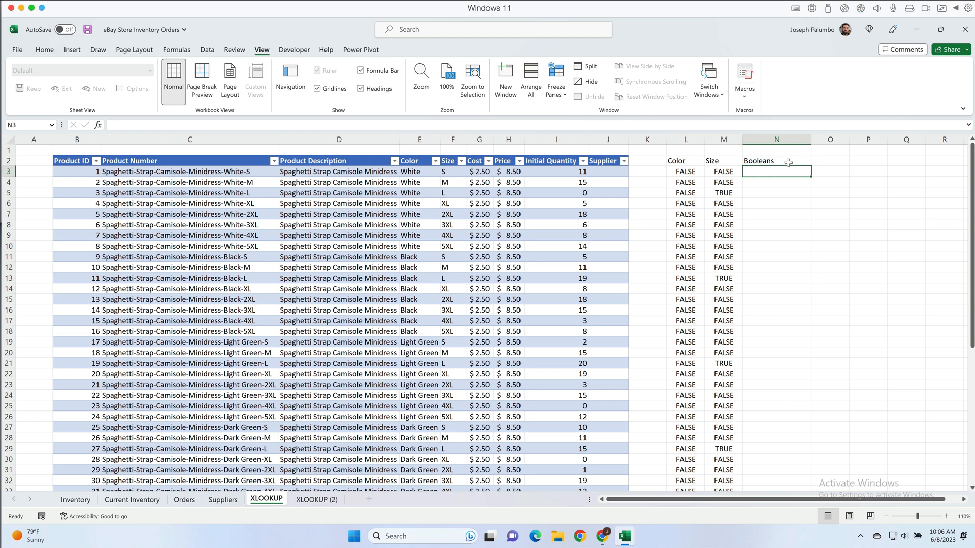
text(=)
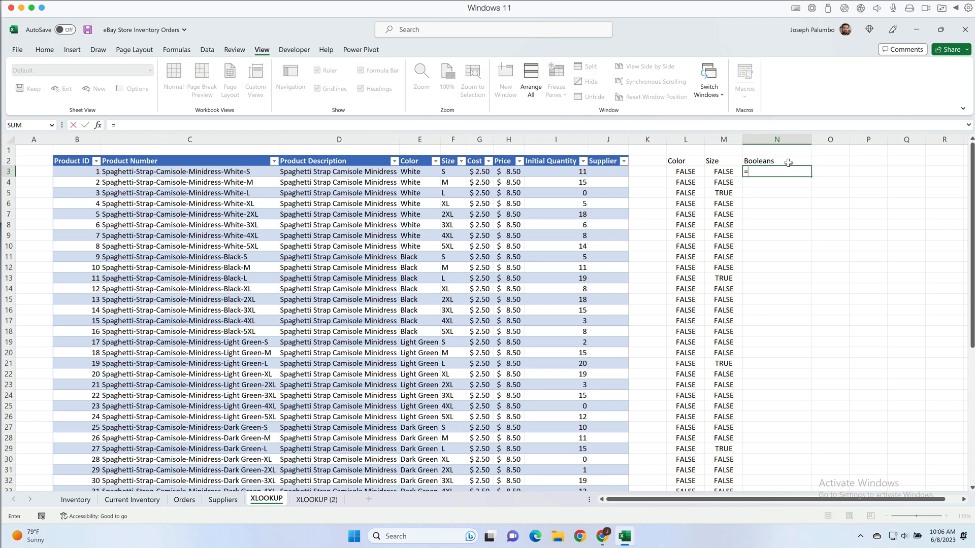
click(685, 171)
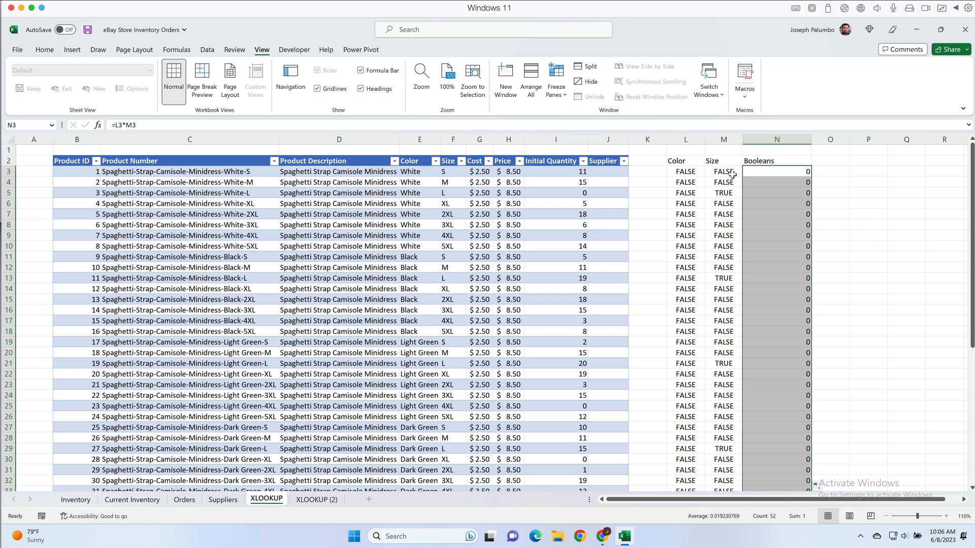
mouse_move(679, 193)
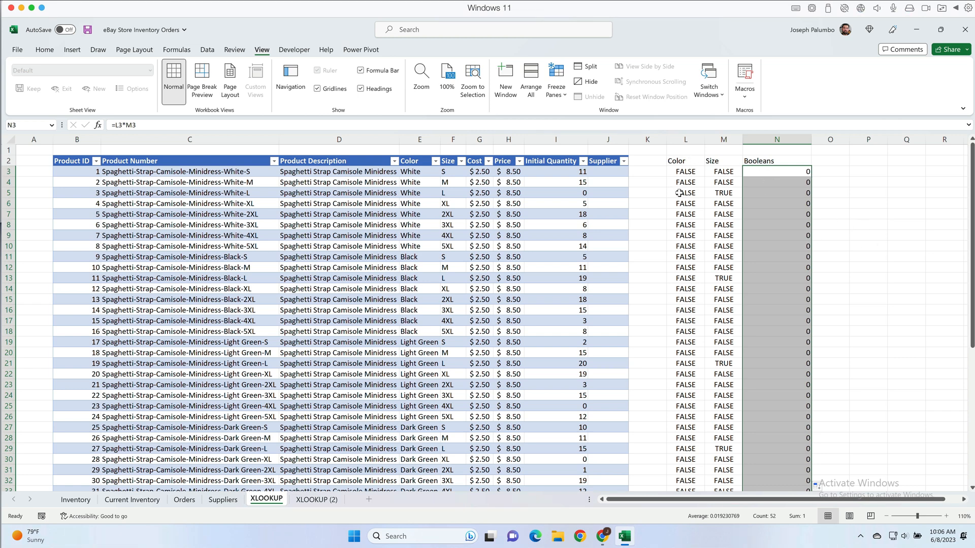
click(685, 193)
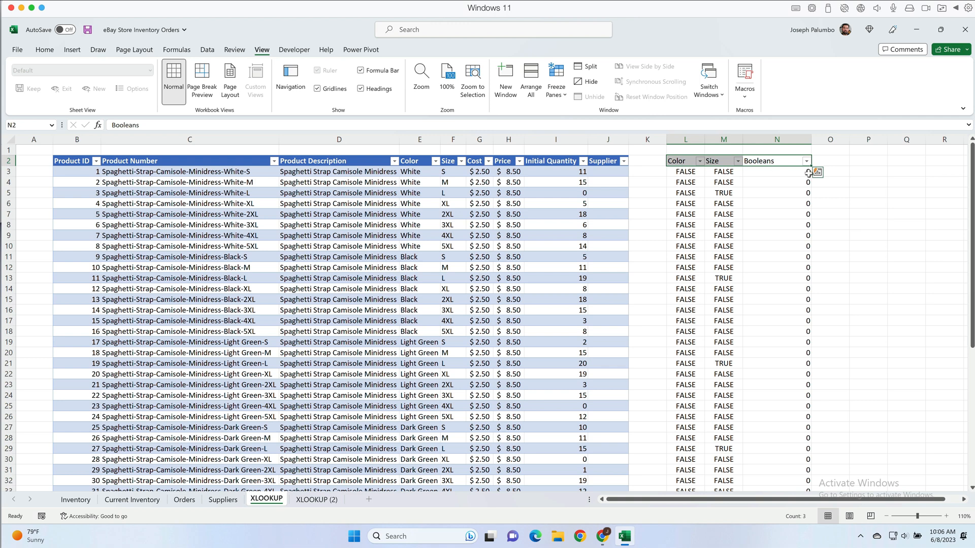
- Filter the Booleans column to show only 1, isolating the Royal Blue size L product
click(807, 160)
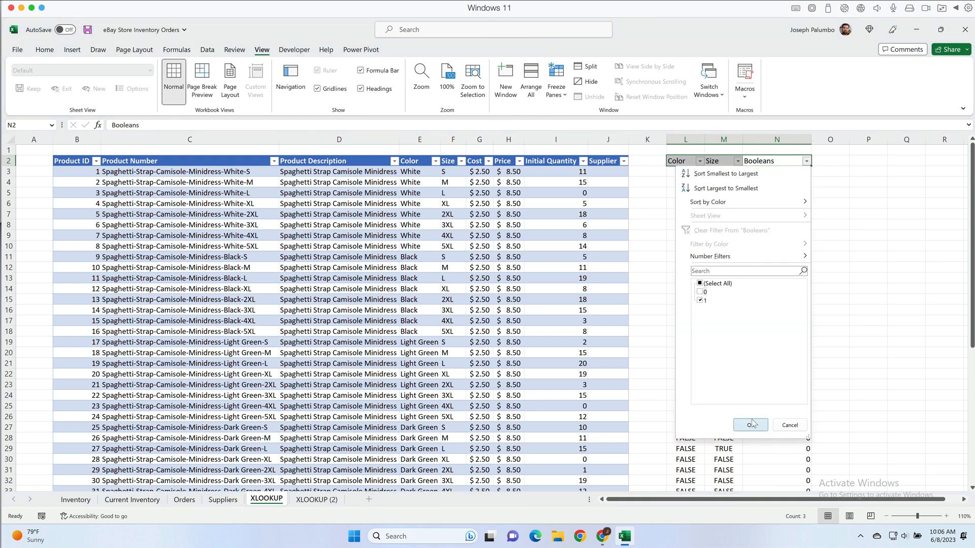
click(750, 425)
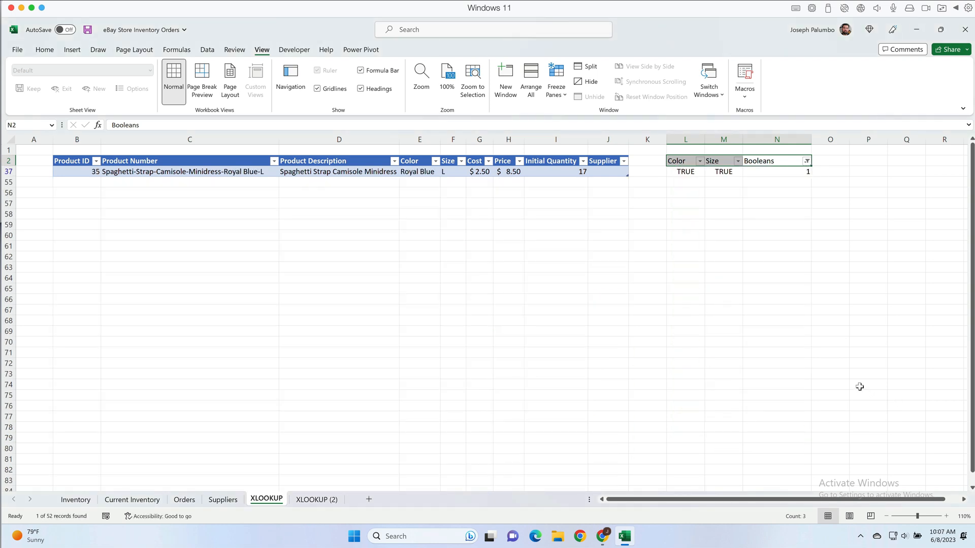
mouse_move(421, 188)
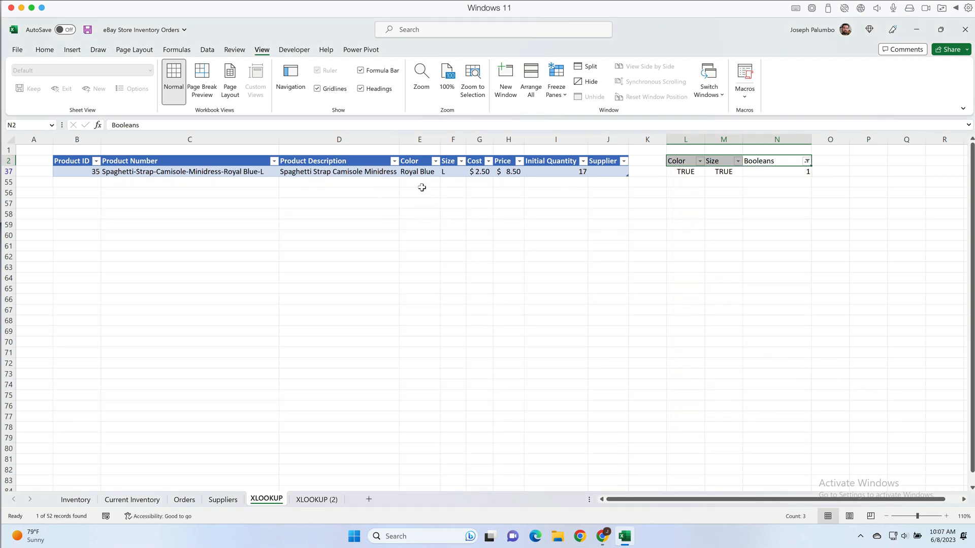
mouse_move(422, 180)
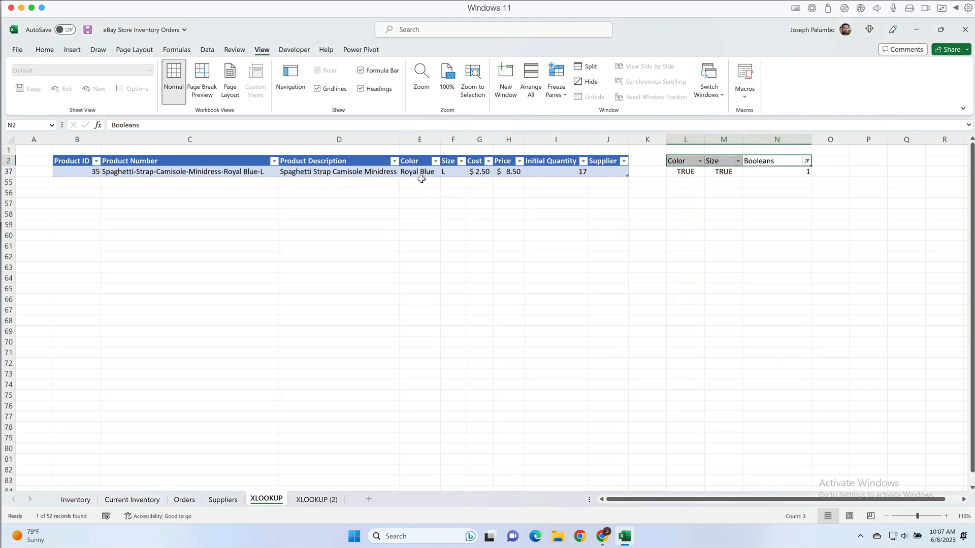
mouse_move(457, 181)
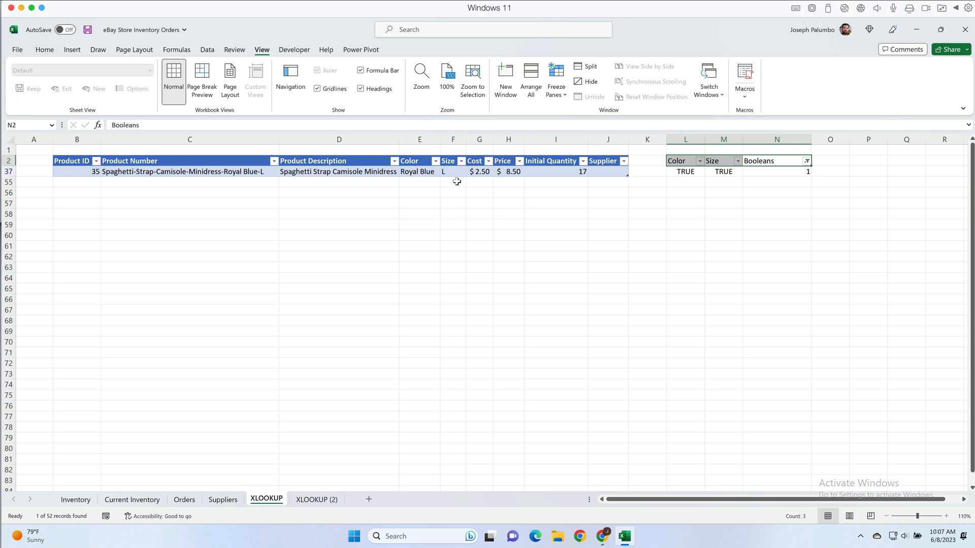
mouse_move(664, 187)
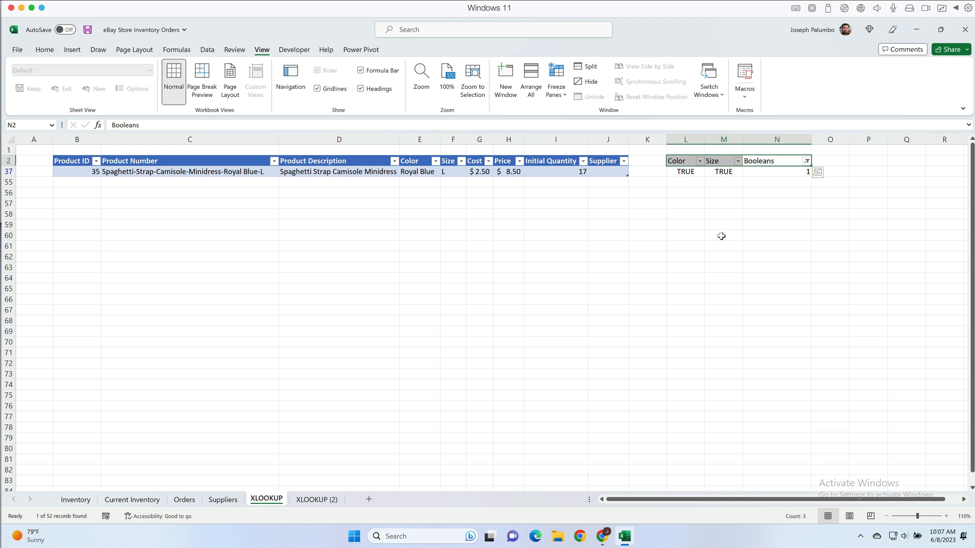
click(317, 499)
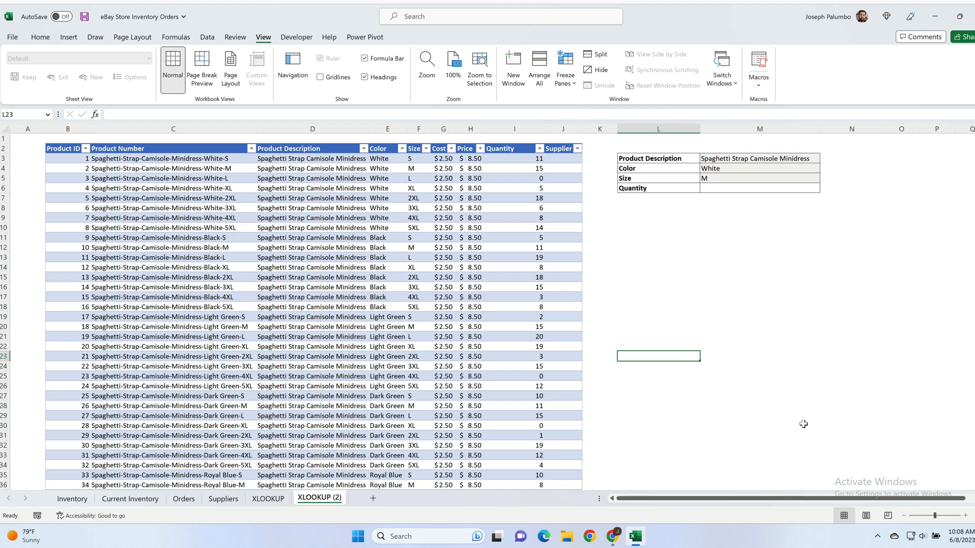
mouse_move(757, 191)
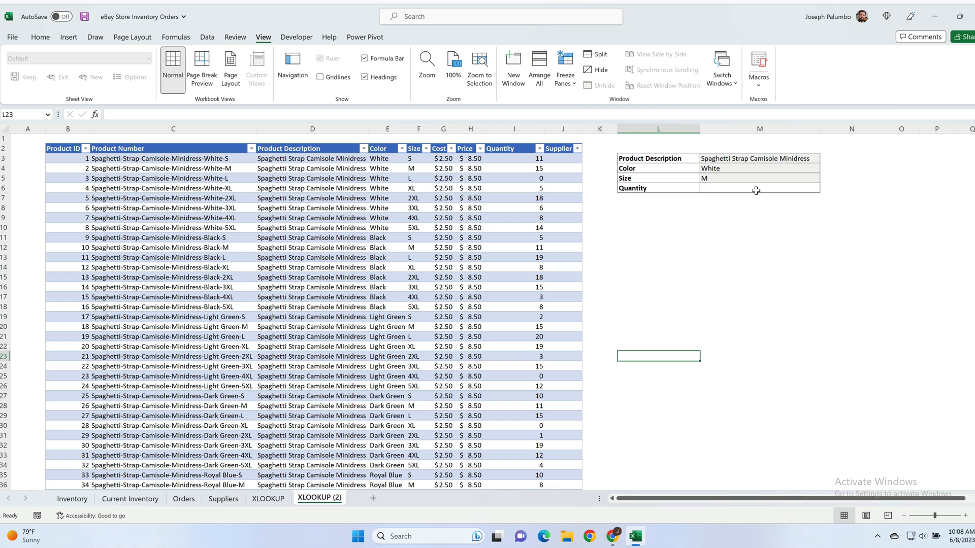
- Start =XLOOKUP(1,( in the Quantity cell M6
text(=xl)
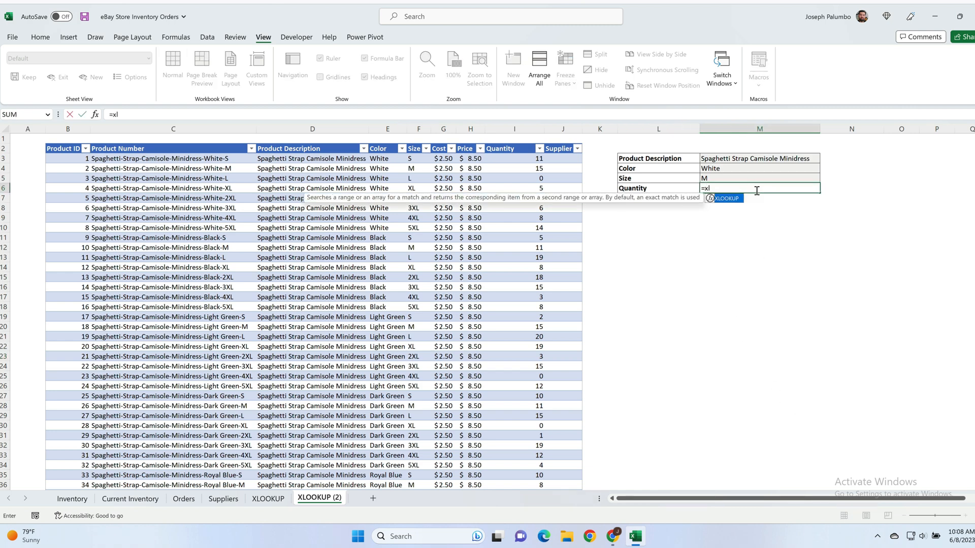
text(LOOKUP()
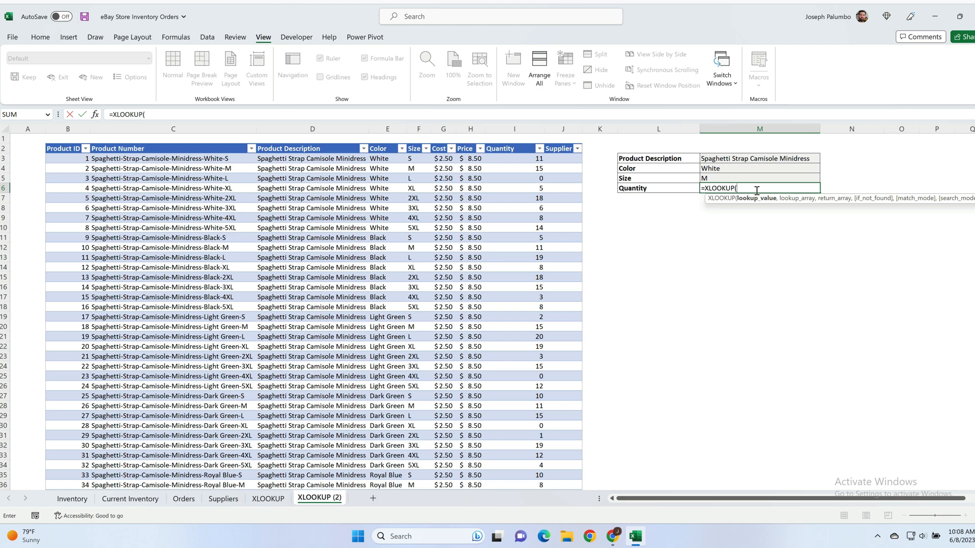
text(1,)
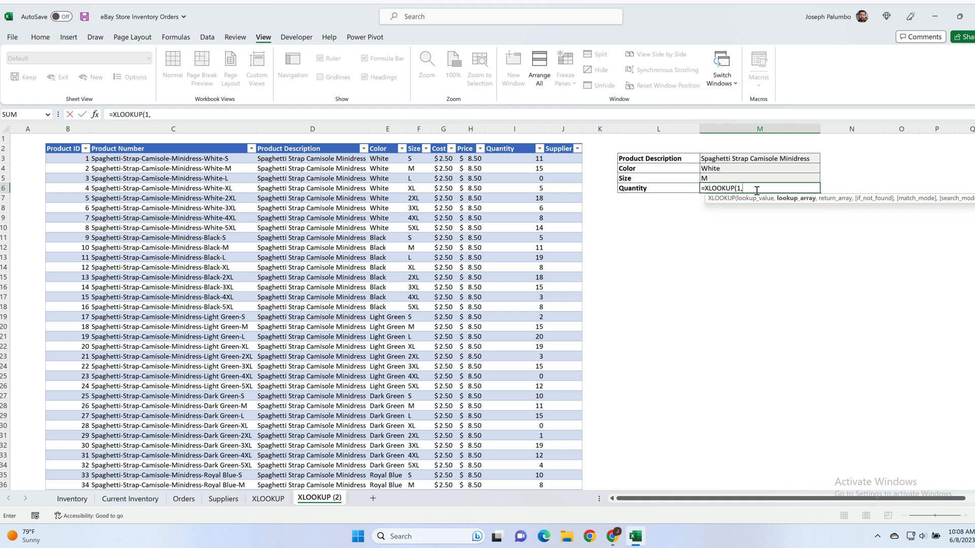
text(()
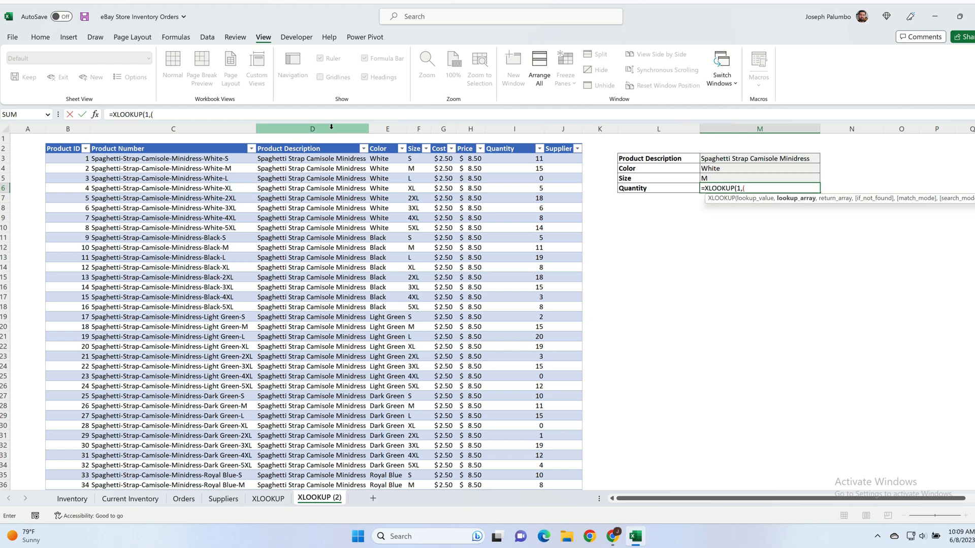
- Add criteria (D:D=M3)*(E:E=M4)*(F:F=M5), return column I, and a "Not Found" message
click(312, 129)
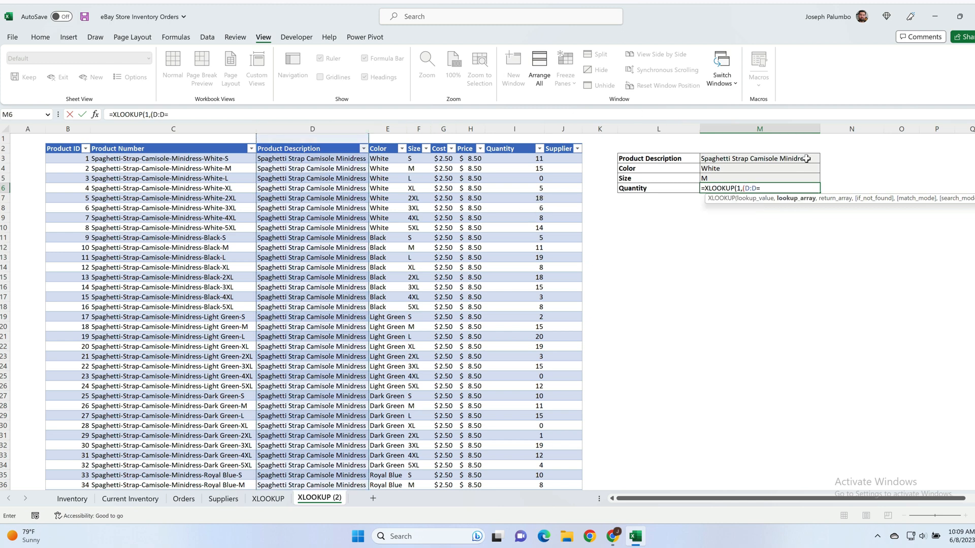
click(759, 158)
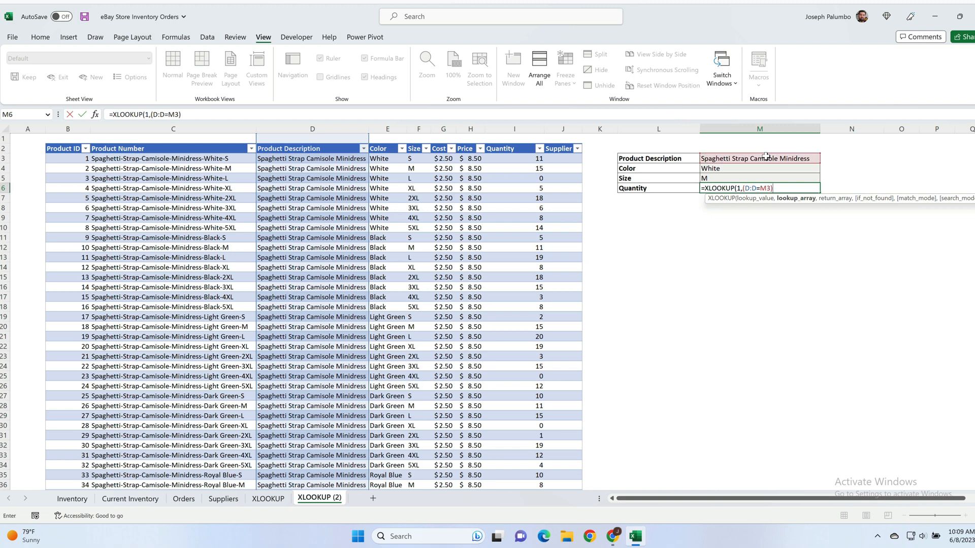
text(*)
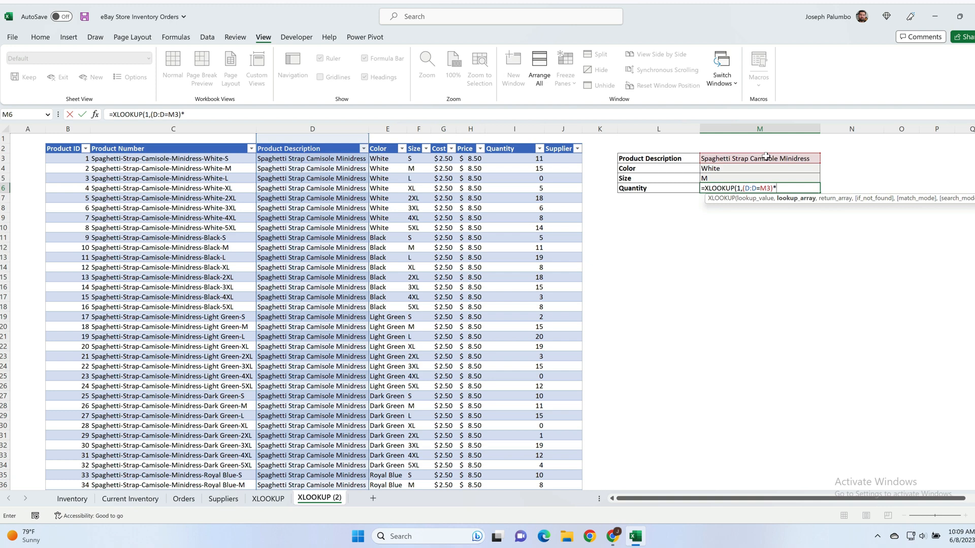
text((E:E=M4)
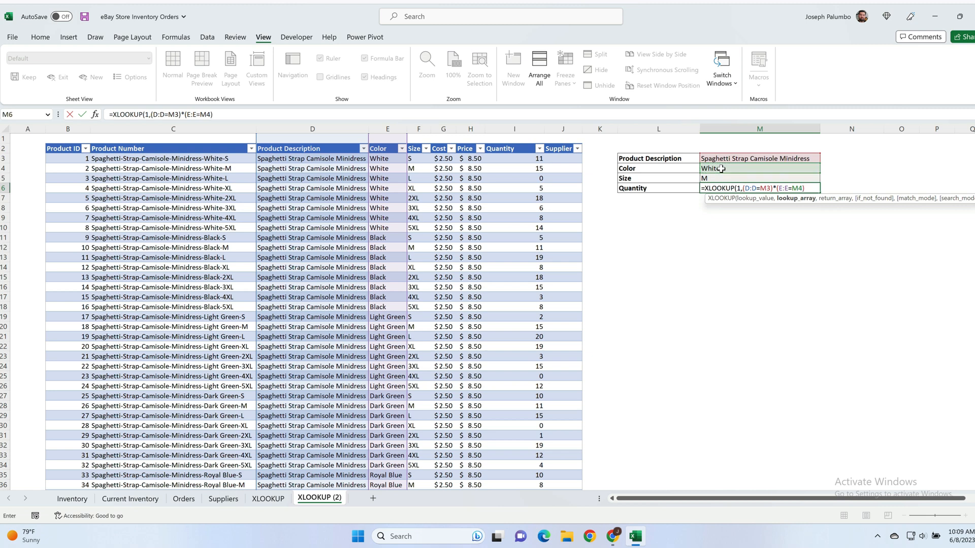
text(*)
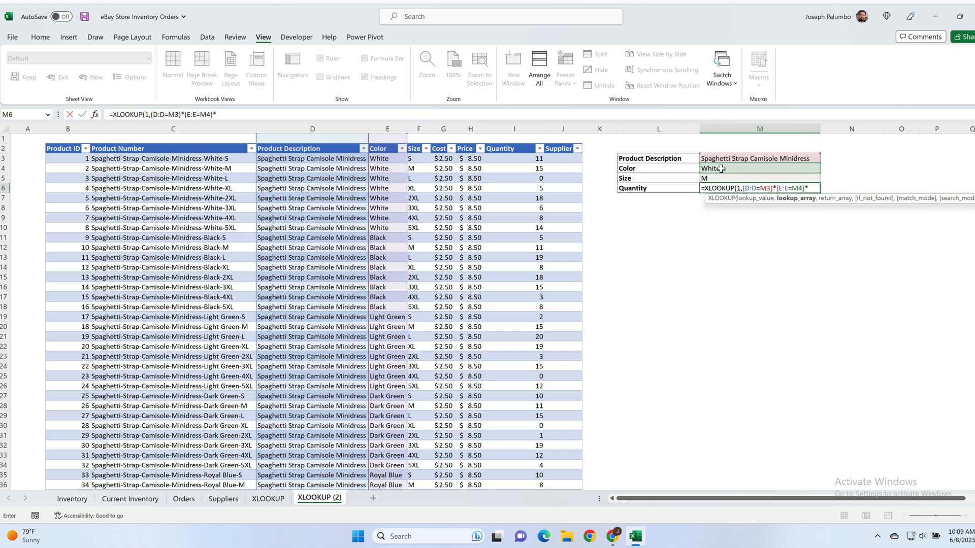
mouse_move(645, 171)
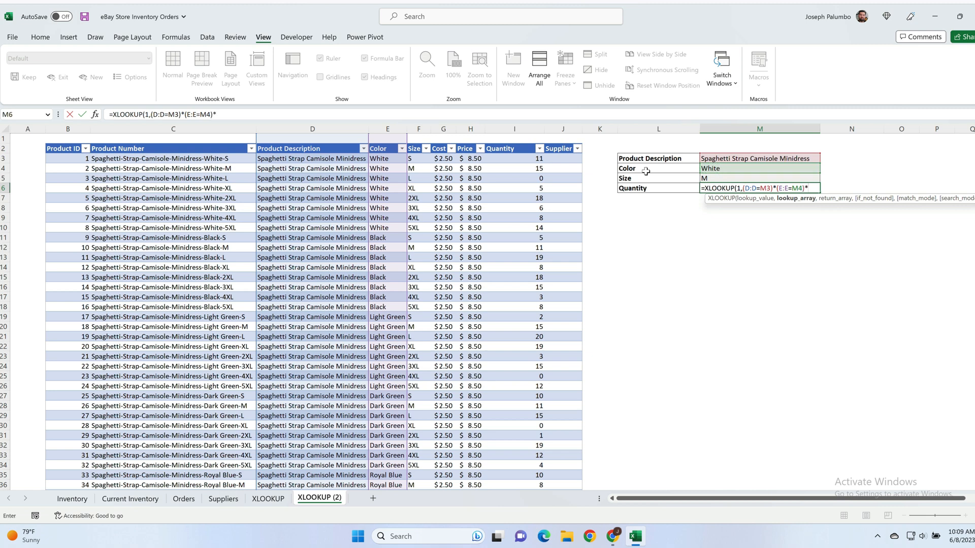
click(418, 128)
text(F)
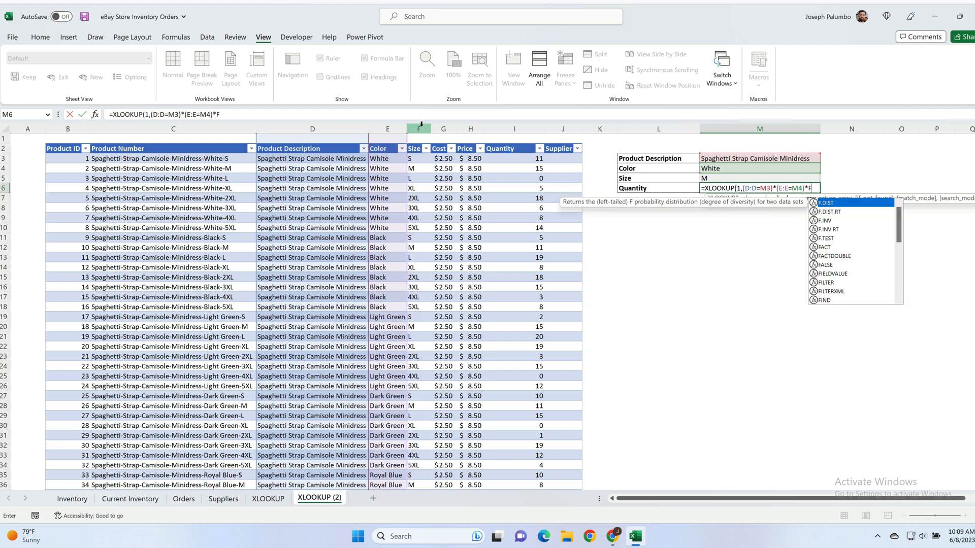
text((F:F=M5)
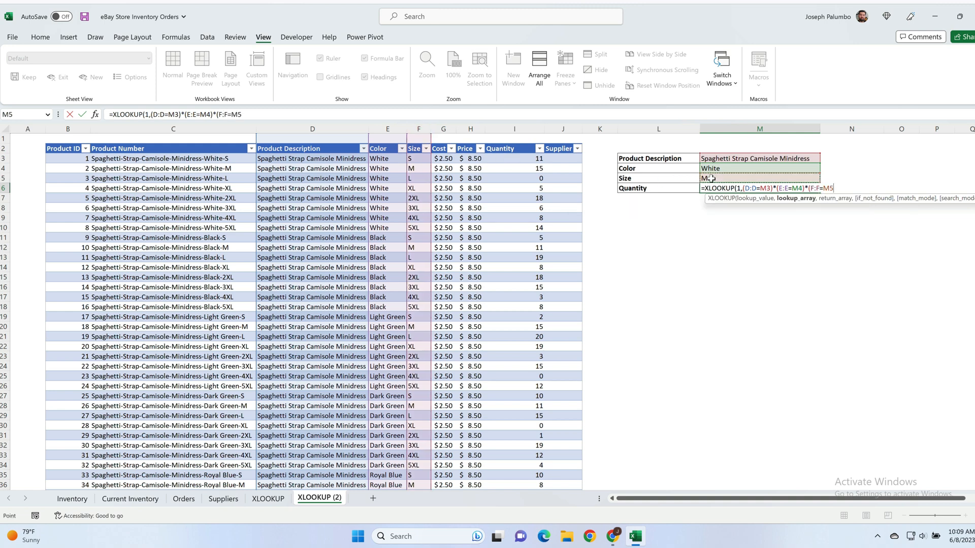
key(Enter)
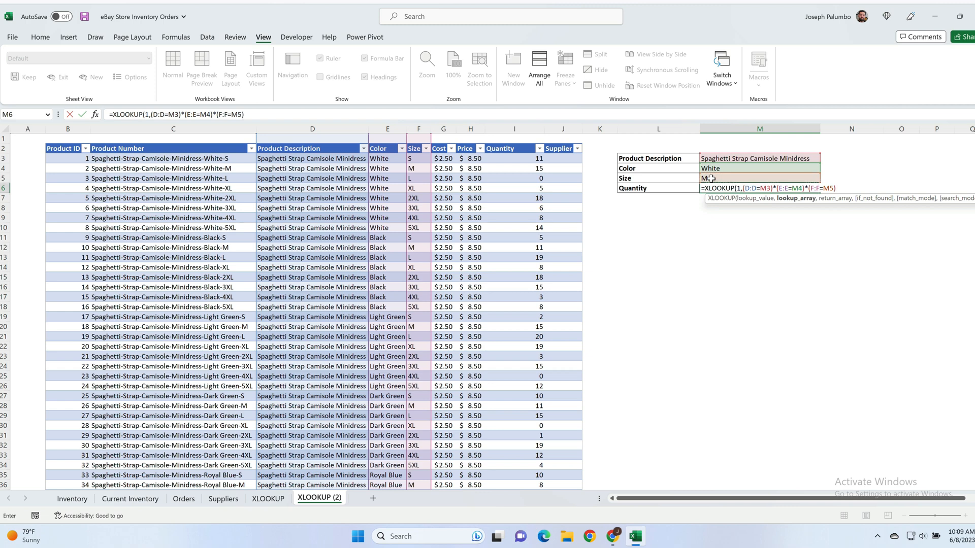
text(,I:I,)
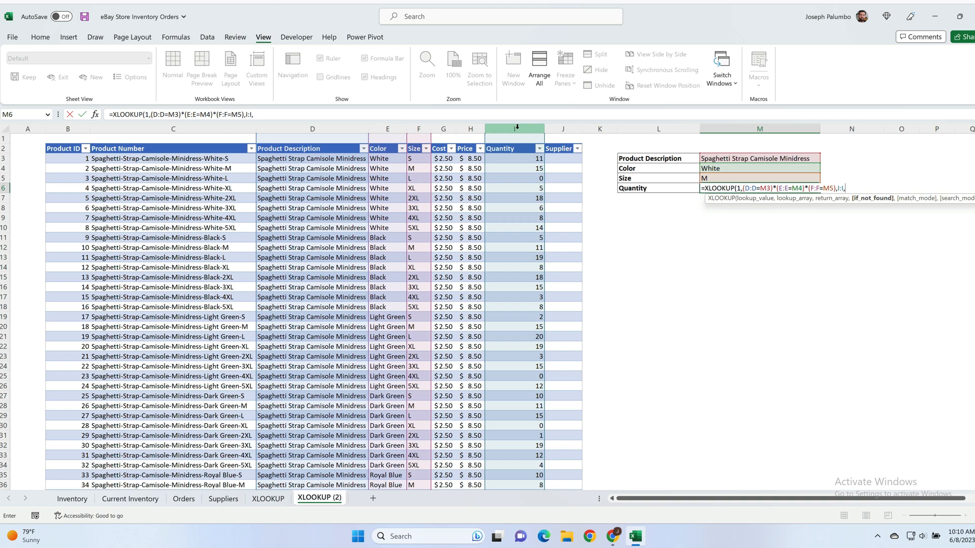
text("Not)
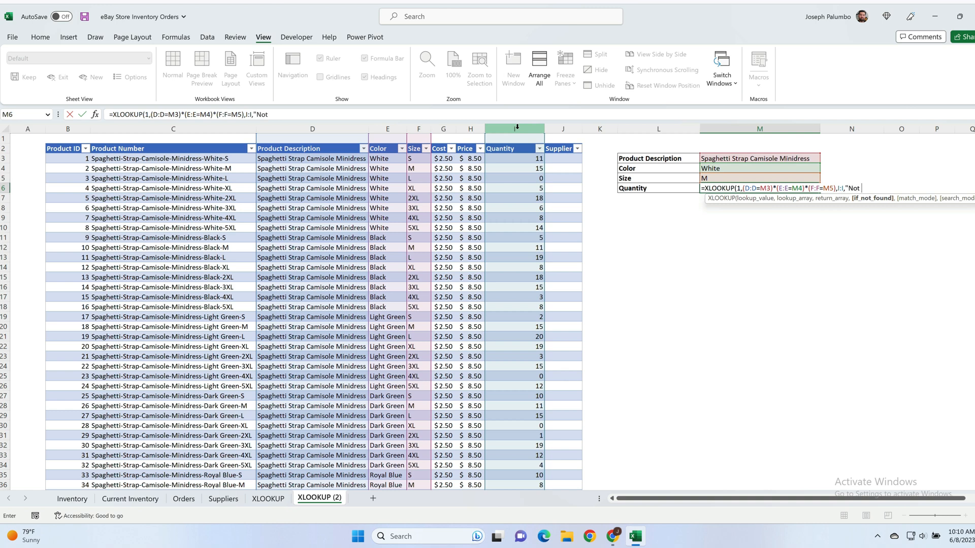
text(Found")
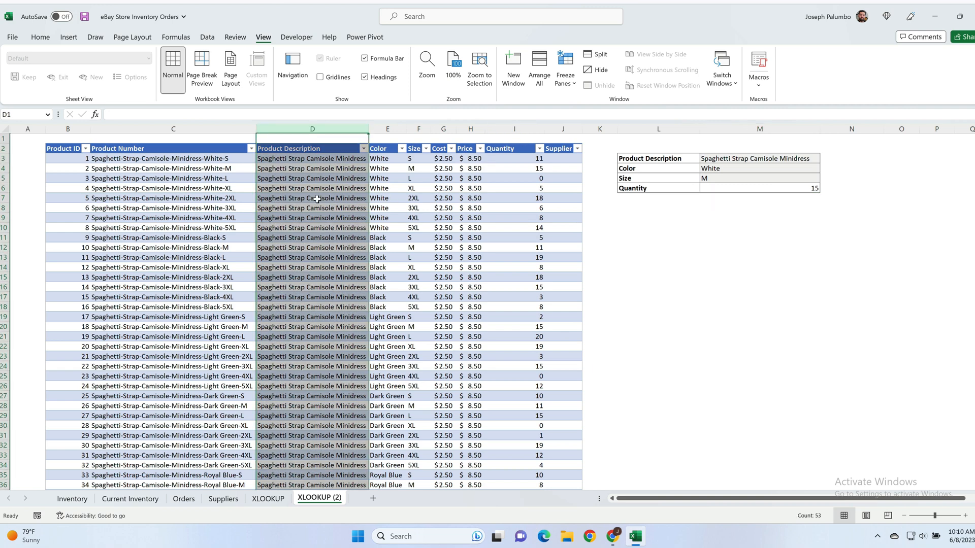
mouse_move(341, 186)
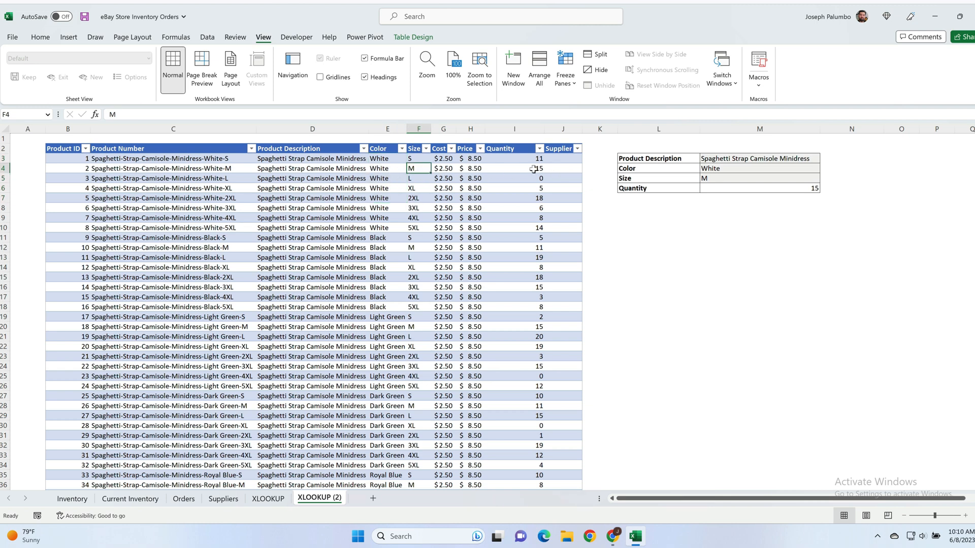
- Select the Color input cell M4 to test a different colour
click(514, 169)
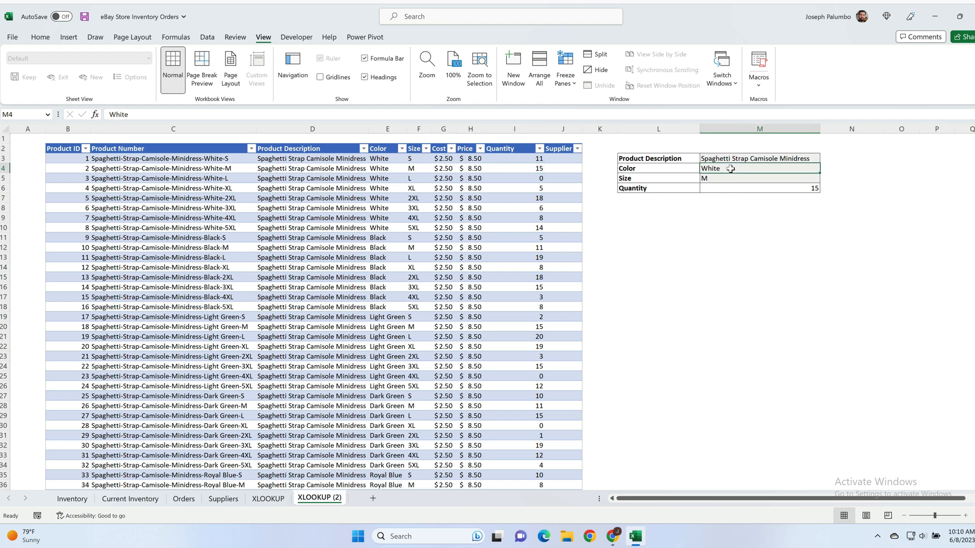
- Enter Black as the Color input so Quantity recalculates to 11
text(Black)
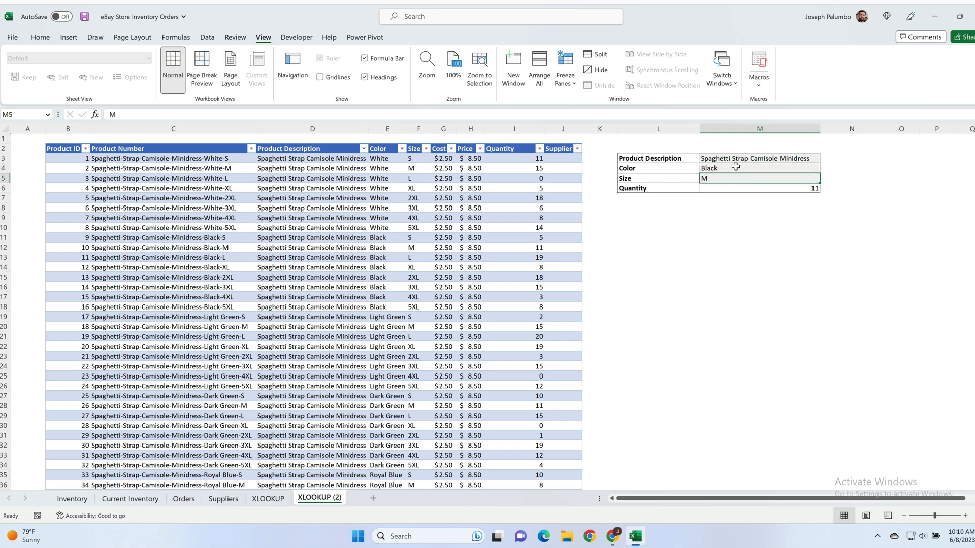
mouse_move(373, 257)
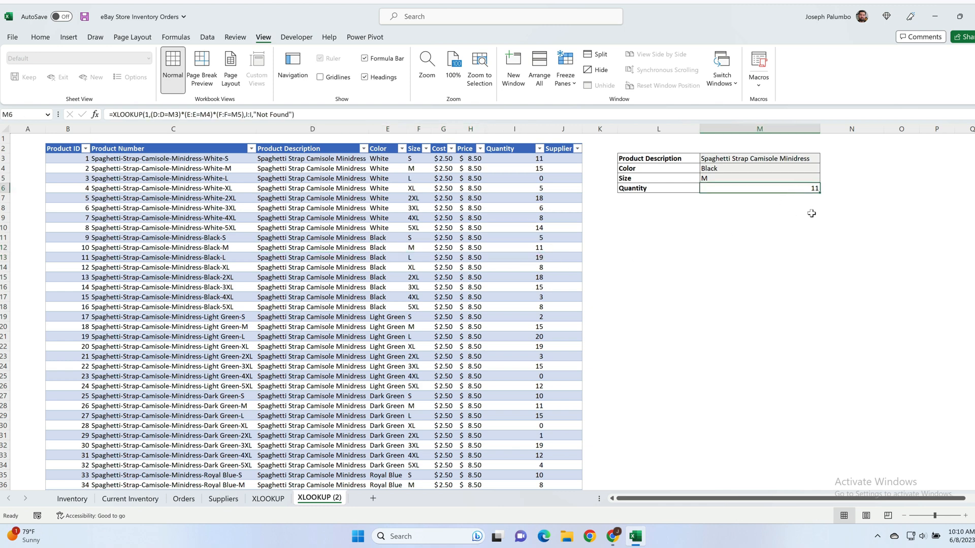
mouse_move(849, 218)
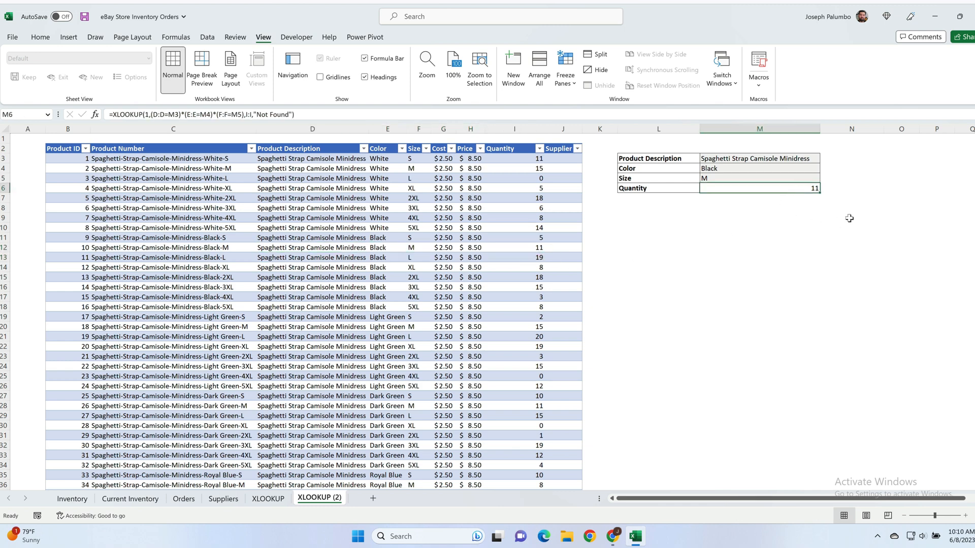